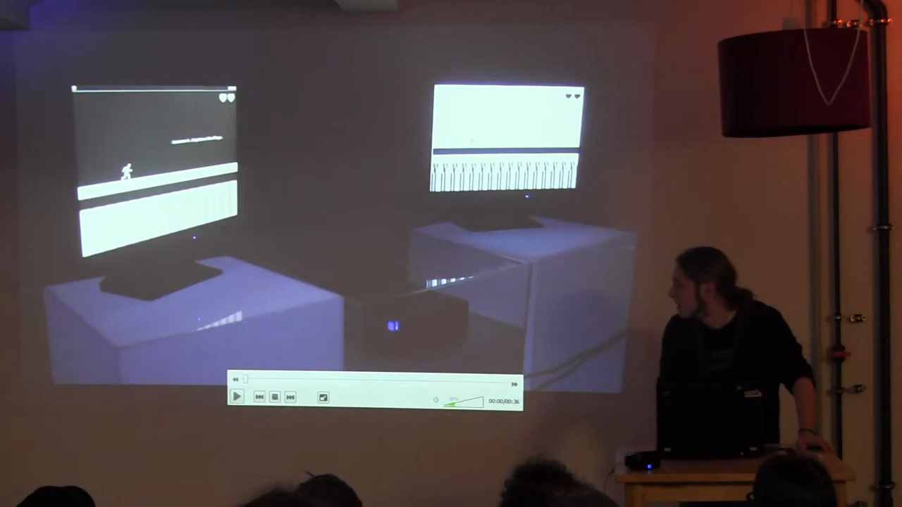
# Start playback of the projected two-monitor side-scrolling game video in QuickTime Player.
pyautogui.click(237, 396)
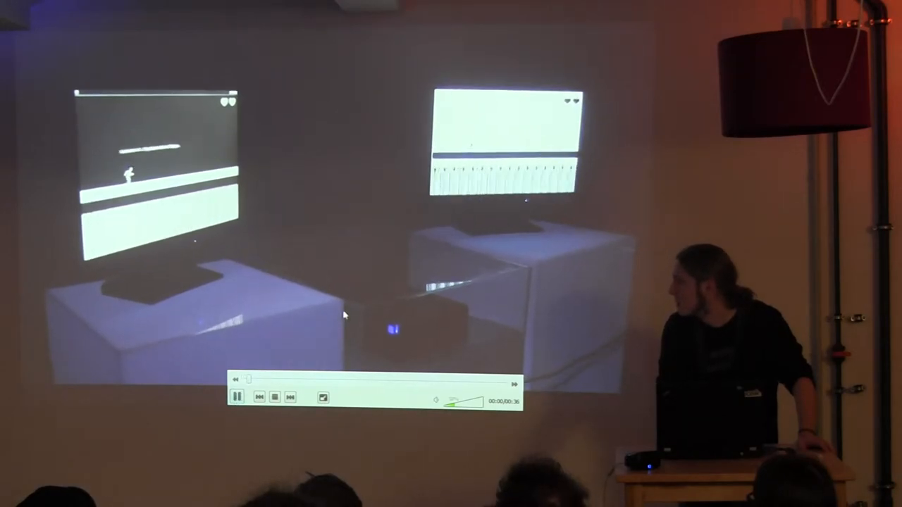